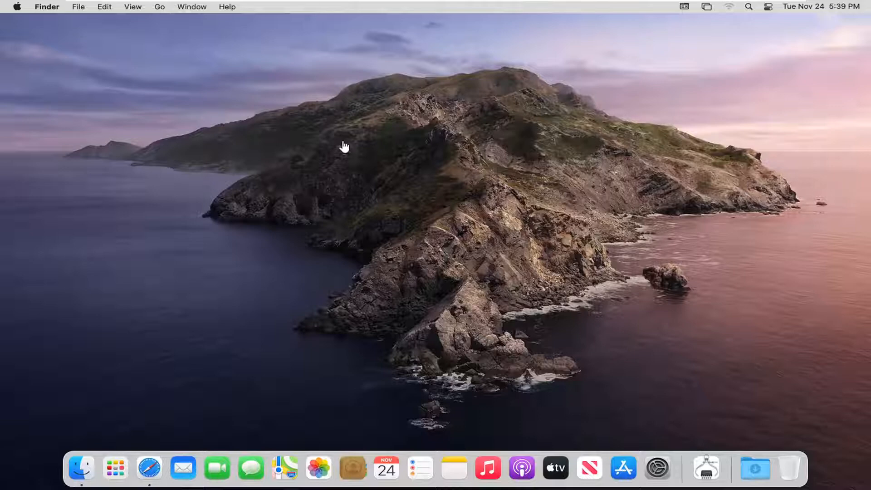
mouse_move(153, 159)
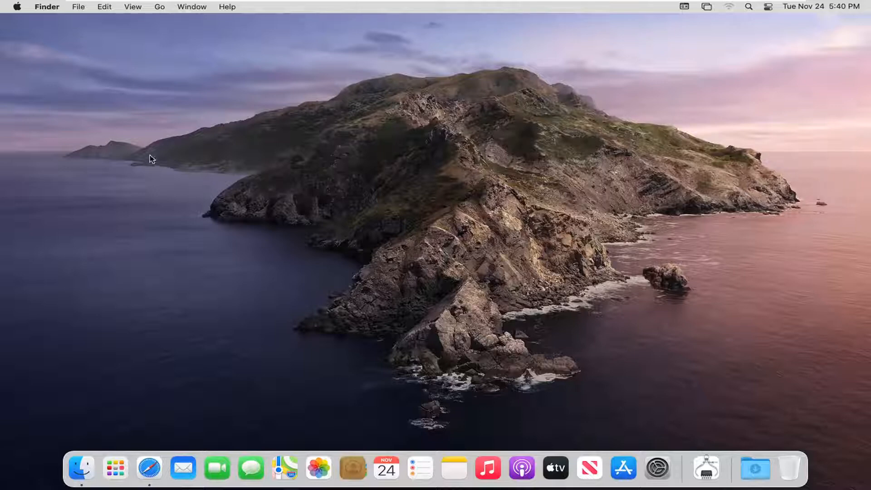
mouse_move(149, 468)
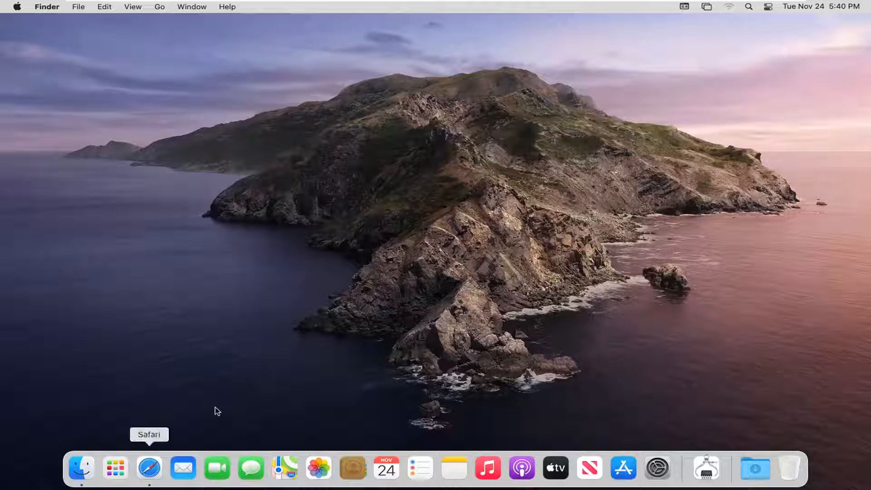
mouse_move(329, 303)
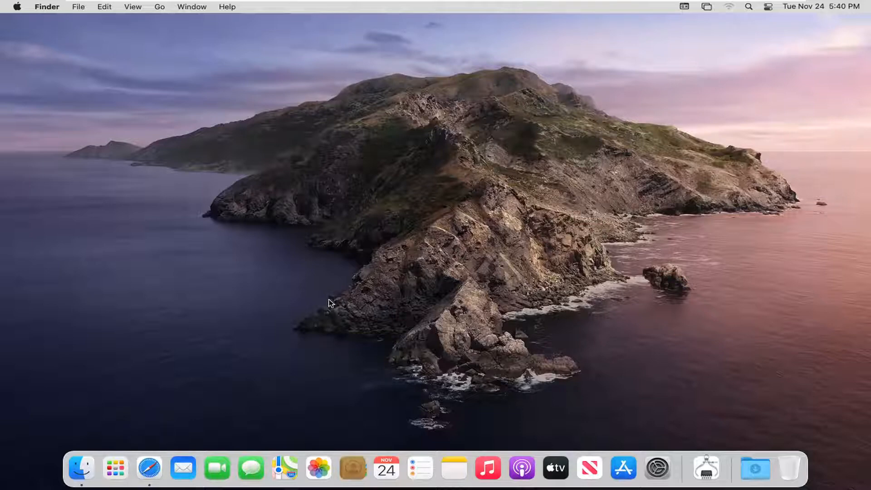
mouse_move(359, 11)
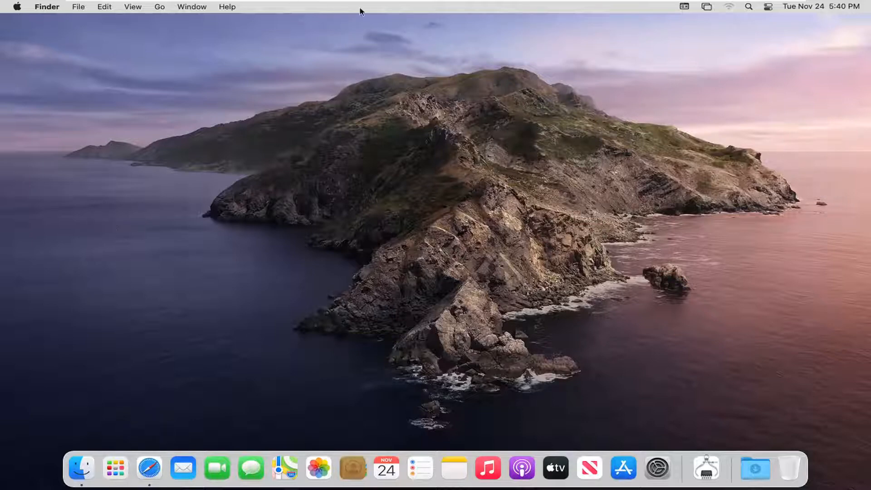
mouse_move(15, 12)
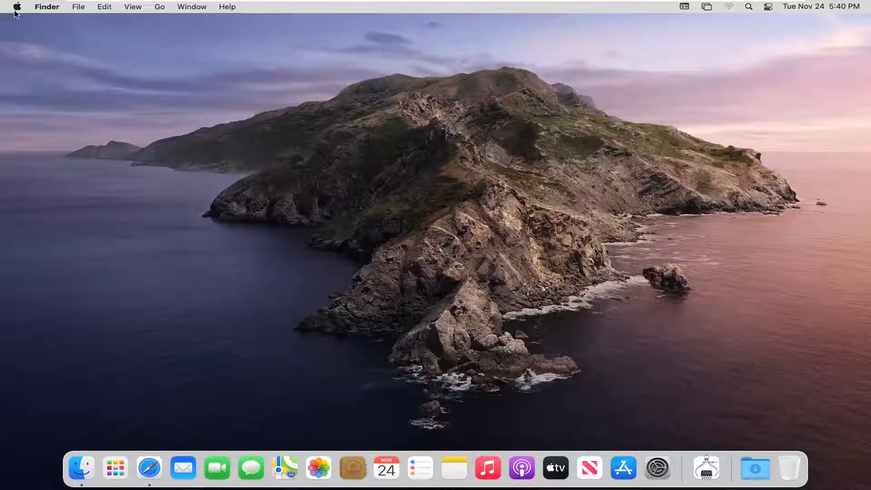
Step: Launch System Preferences from the Apple menu
left_click(17, 7)
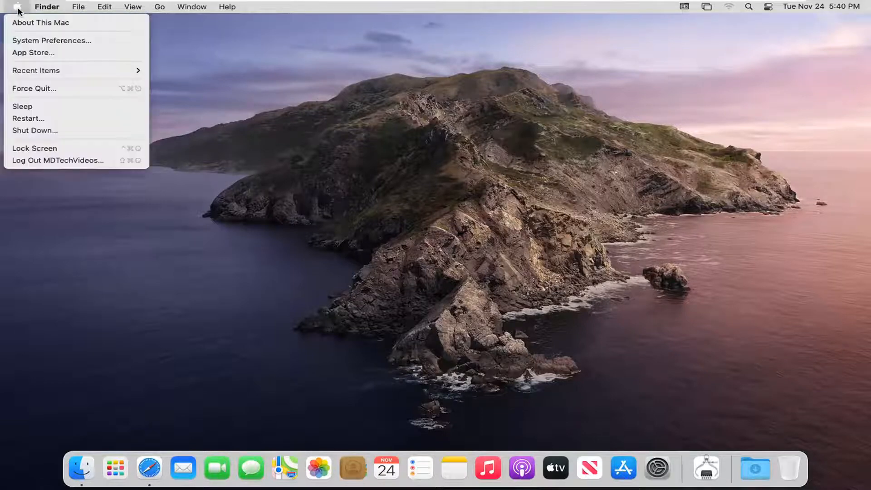
mouse_move(51, 40)
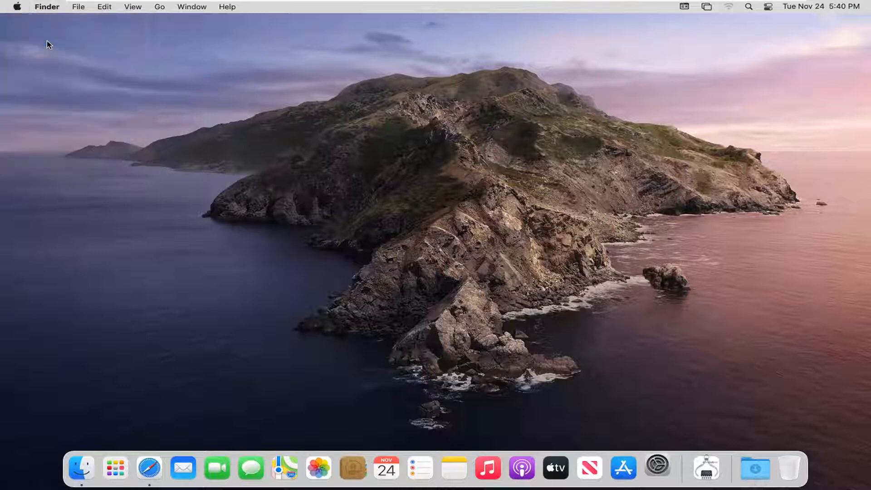
left_click(657, 468)
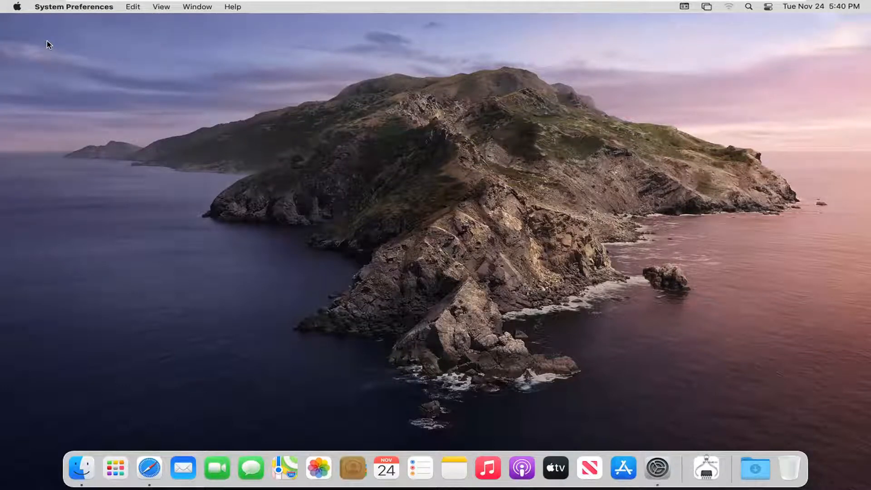
left_click(657, 468)
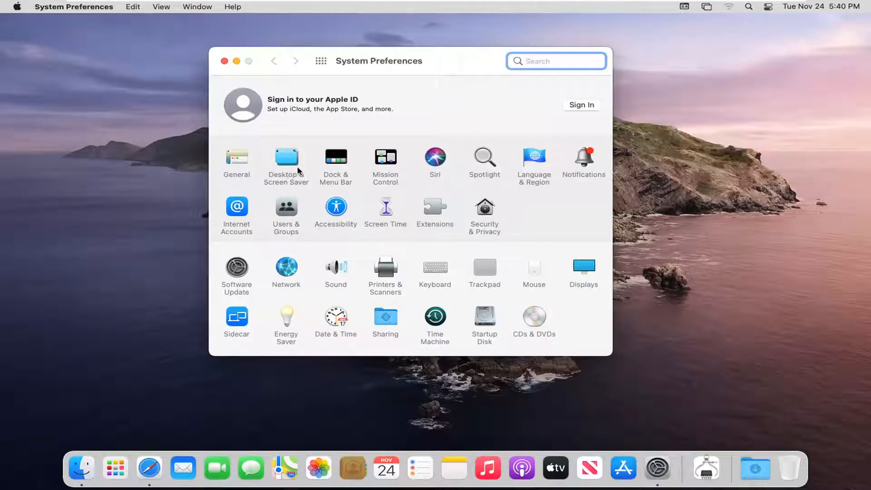
mouse_move(286, 161)
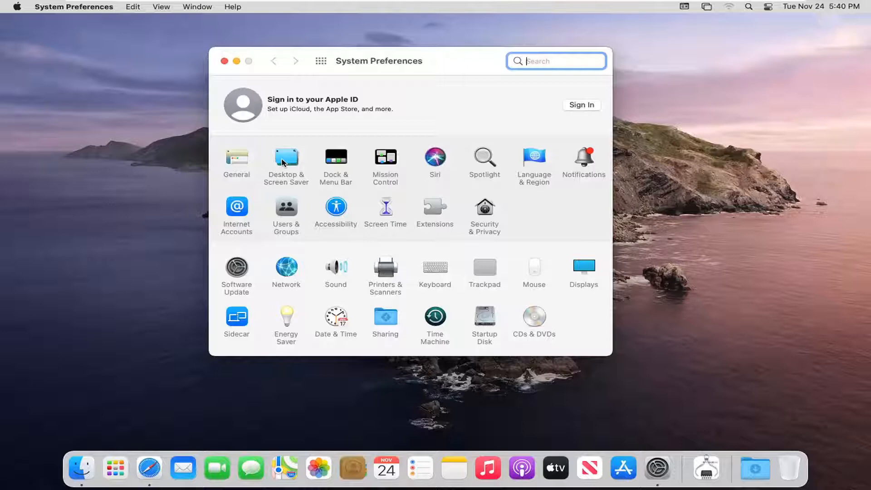
Step: Open the Desktop & Screen Saver pane on its Screen Saver tab
left_click(287, 161)
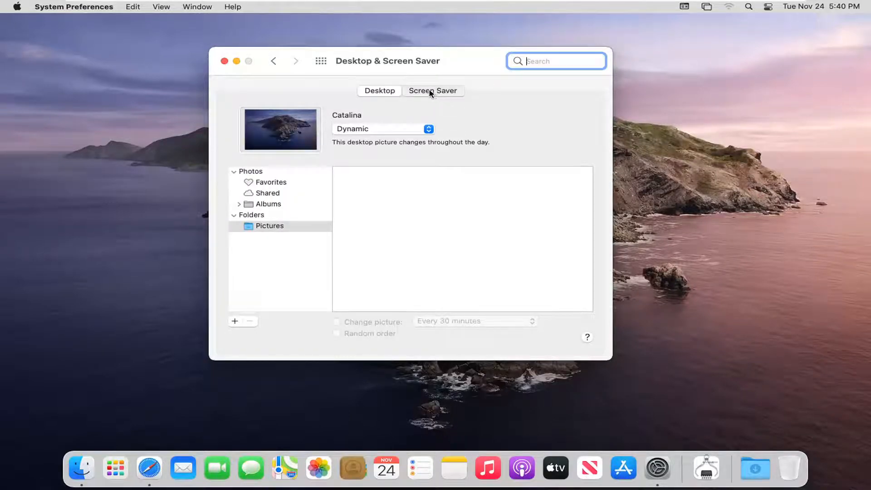
left_click(433, 91)
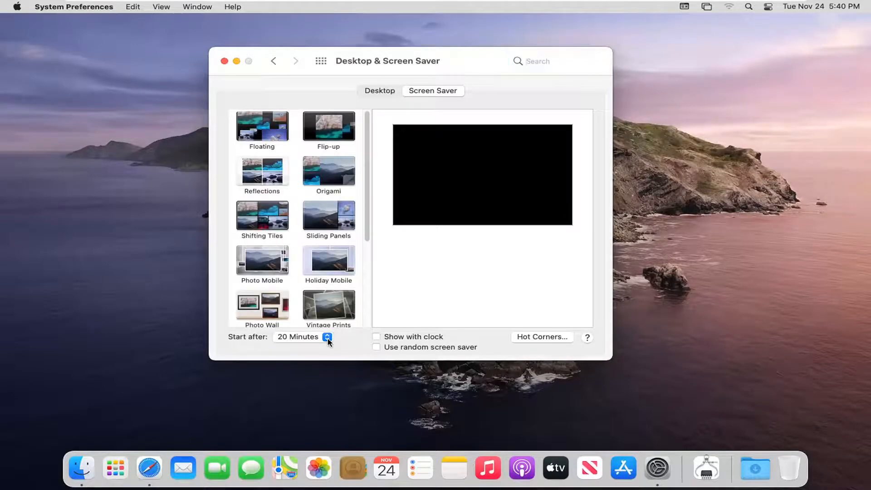
Step: Set the screen saver's Start after delay to Never and close System Preferences
left_click(303, 336)
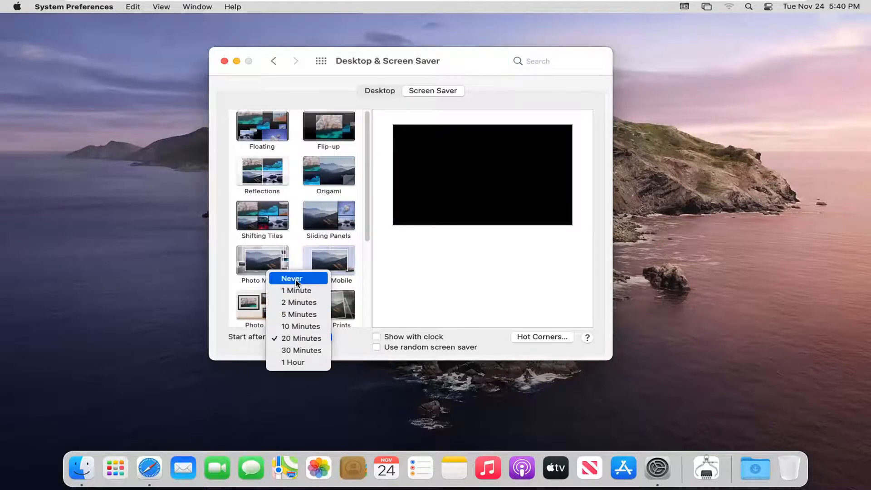
left_click(298, 278)
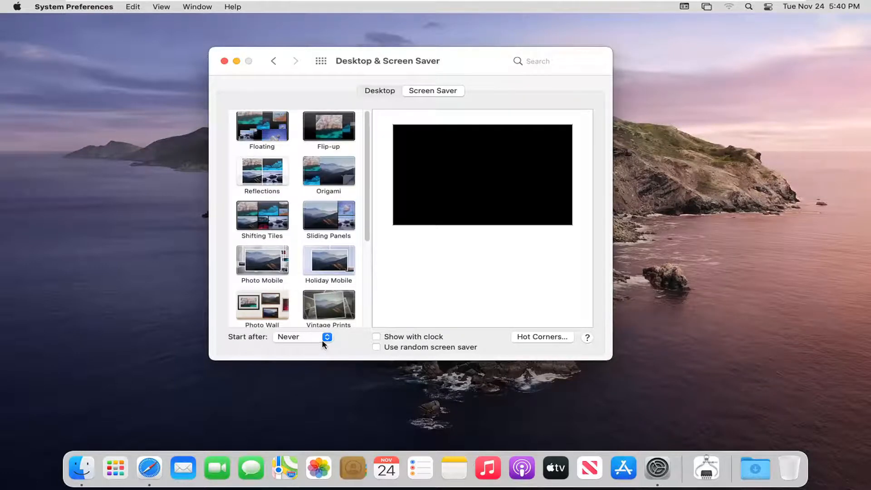
left_click(302, 336)
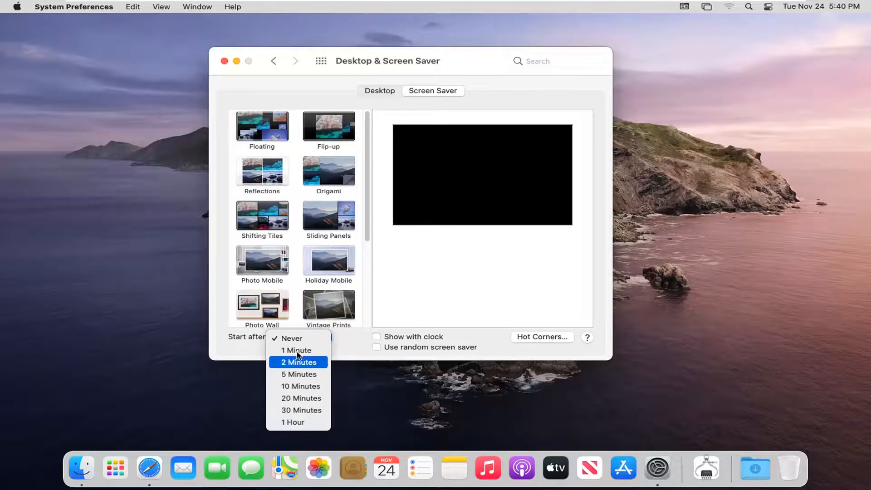
mouse_move(292, 423)
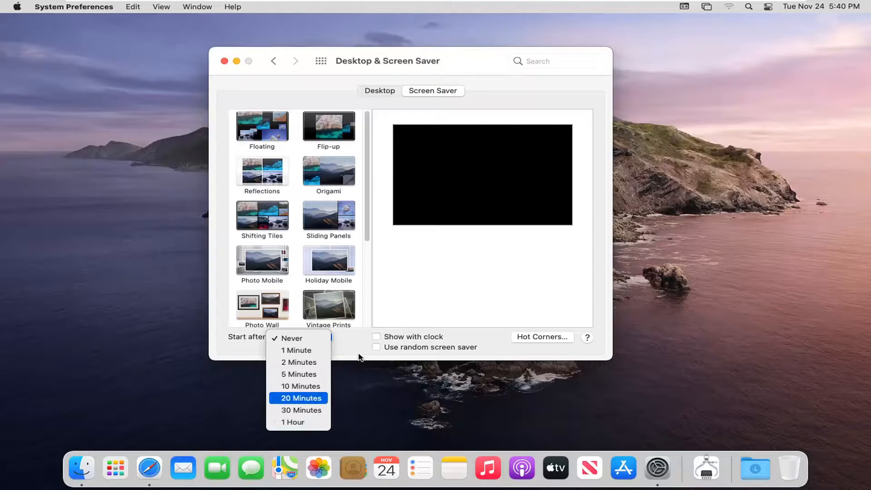
left_click(291, 338)
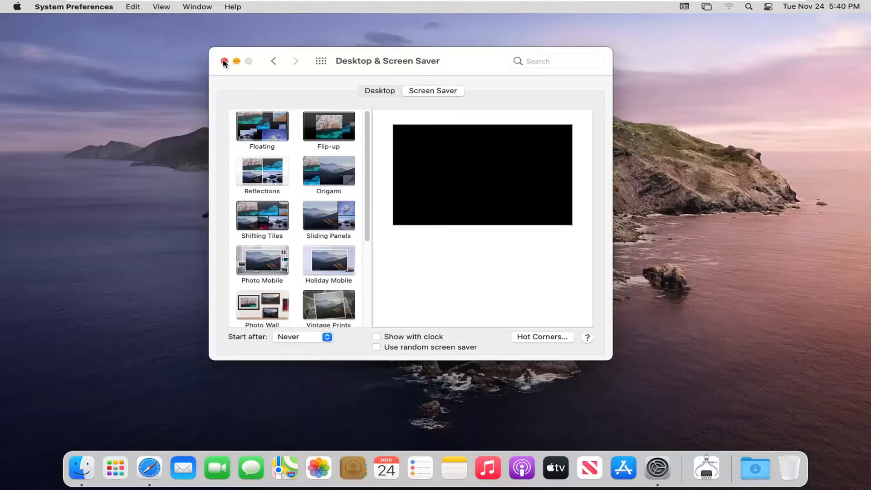
left_click(224, 61)
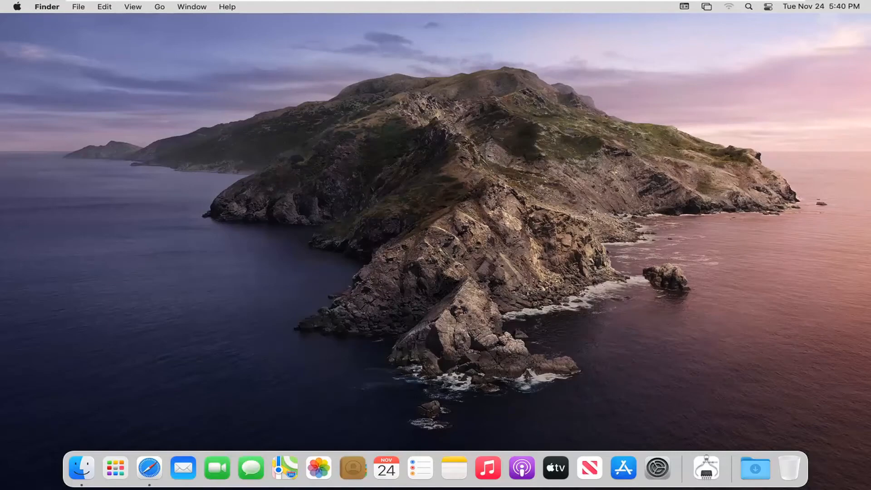